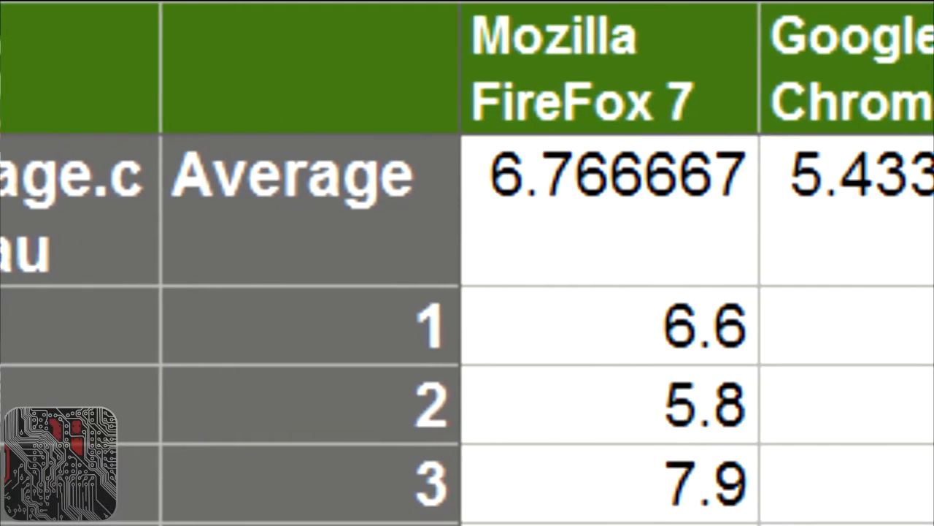
scroll("right", 3)
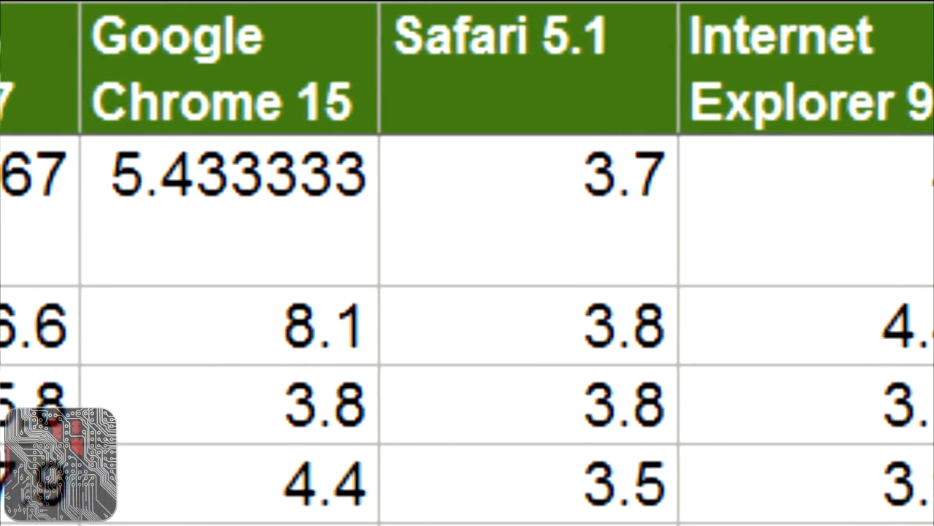
scroll("right", 3)
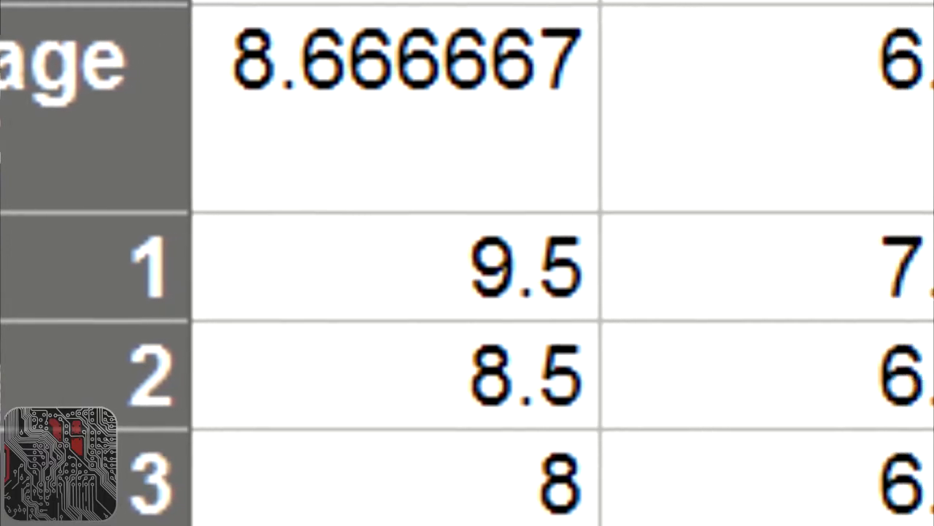
scroll("right", 3)
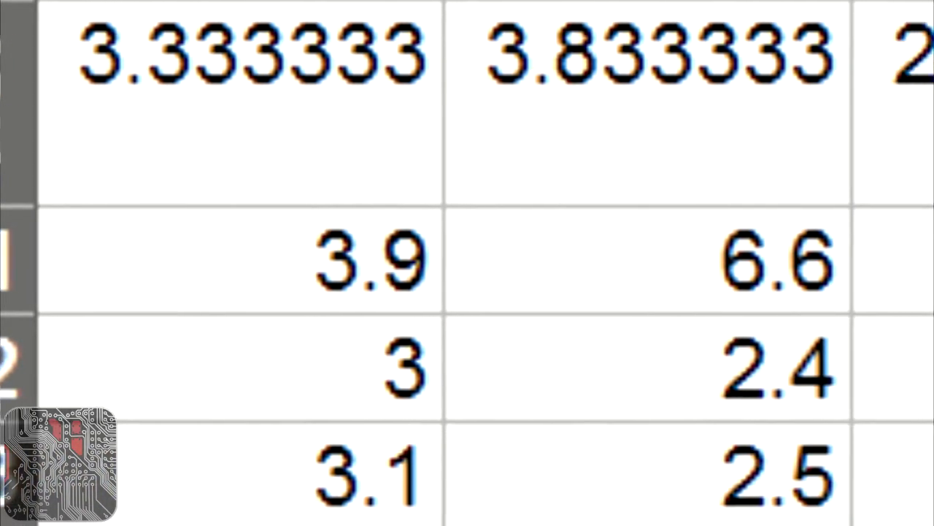
scroll("right", 3)
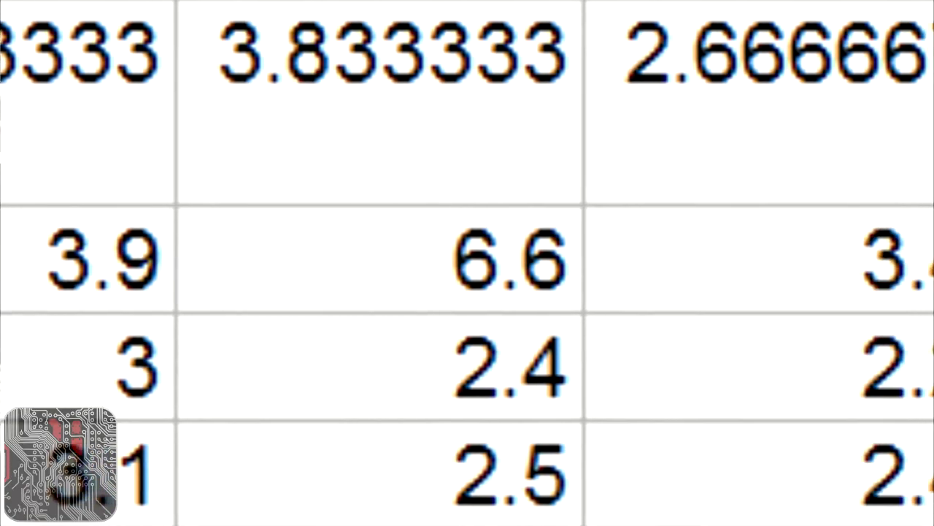
scroll("right", 3)
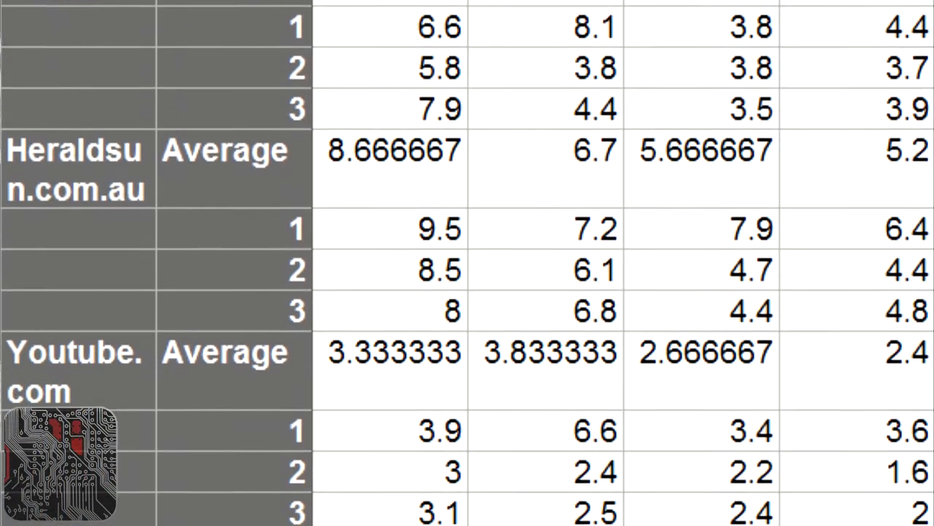
scroll("down", 3)
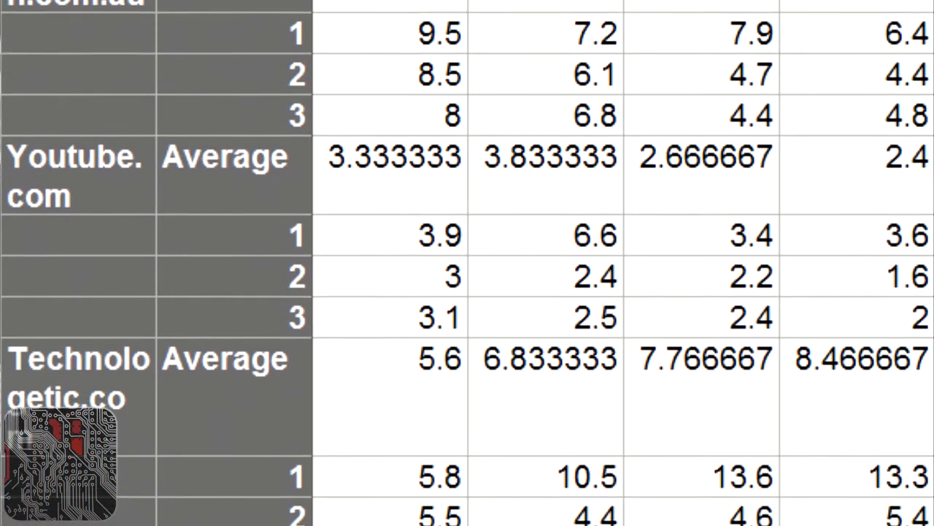
scroll("down", 3)
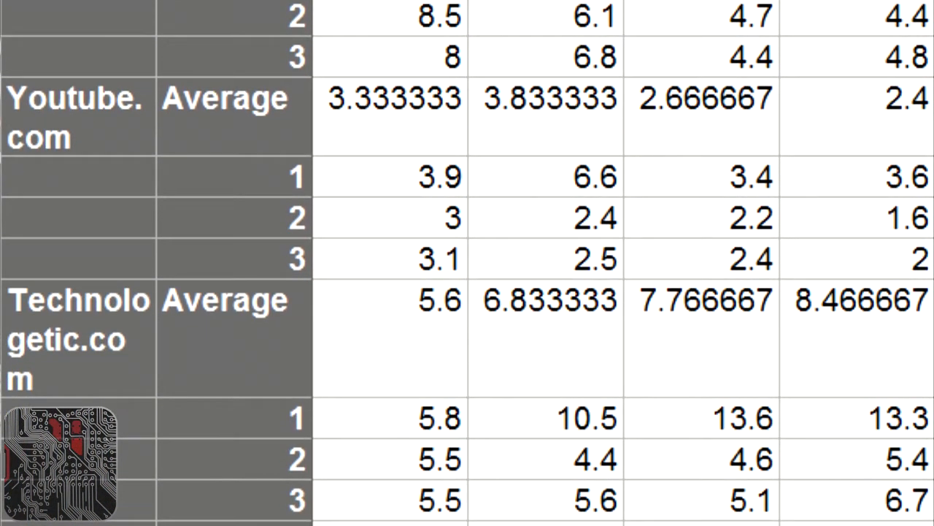